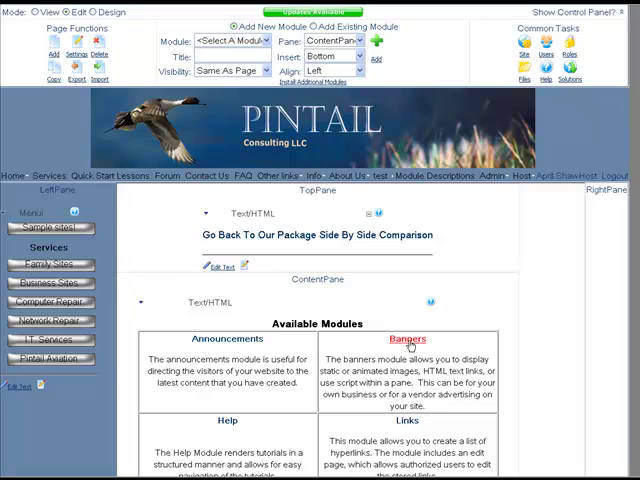
Step: Open the Banners module description and scroll to its sample banners screenshot
left_click(408, 340)
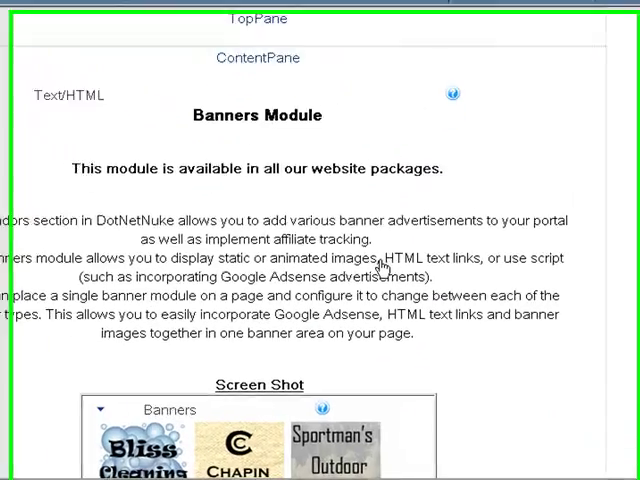
scroll("down", 3)
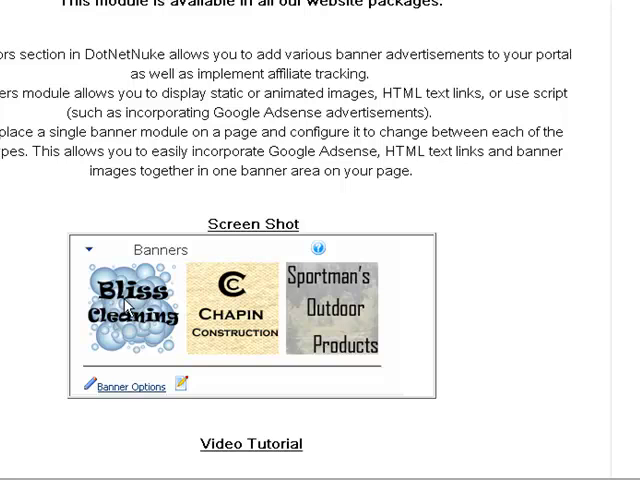
mouse_move(220, 296)
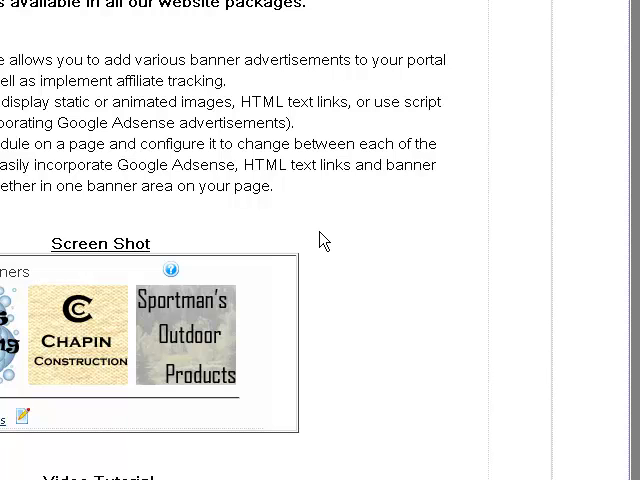
mouse_move(328, 242)
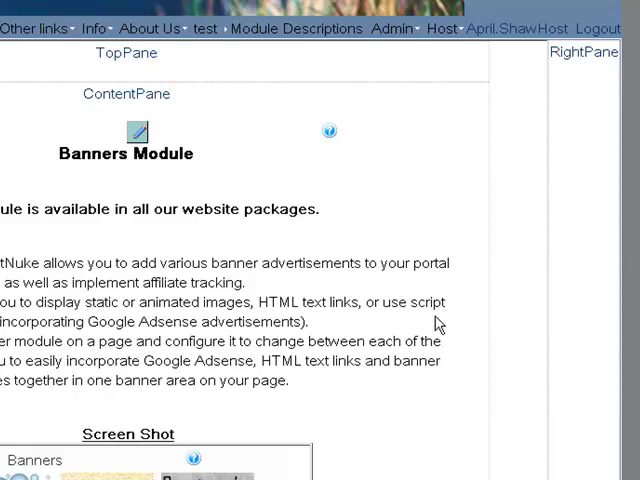
Step: Show the site's Admin menu with the Vendors option
left_click(584, 32)
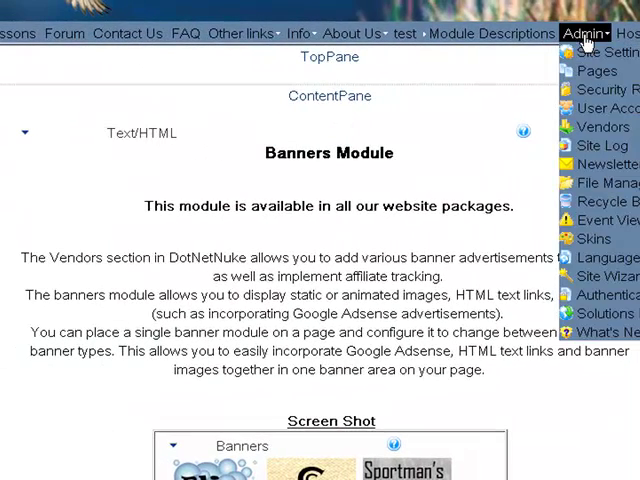
mouse_move(600, 128)
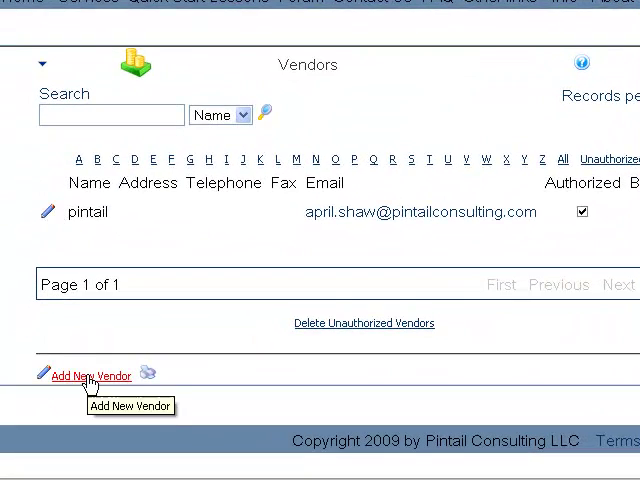
mouse_move(44, 212)
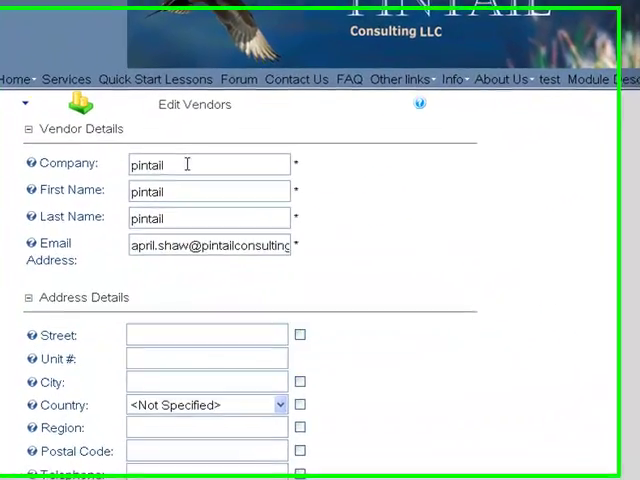
scroll("down", 3)
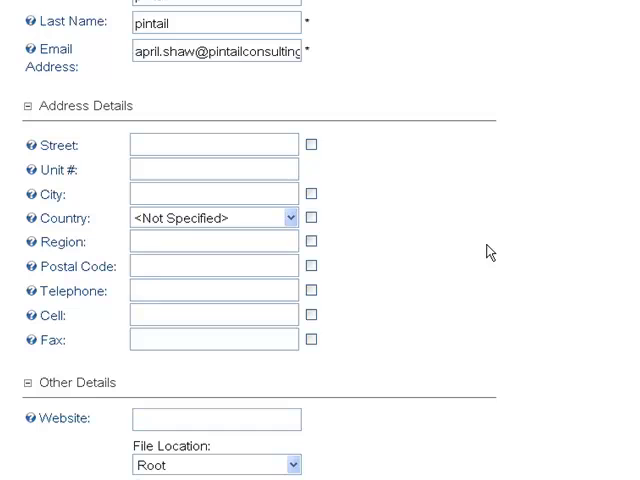
scroll("down", 3)
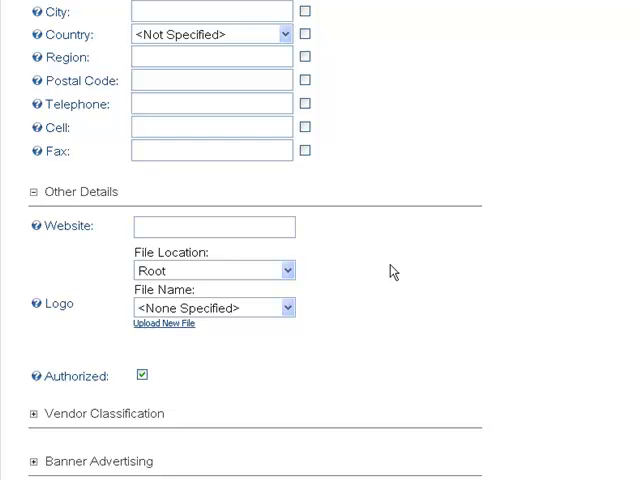
scroll("down", 3)
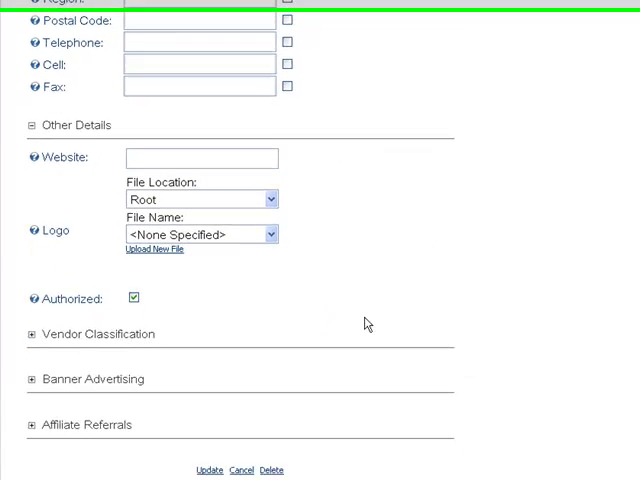
scroll("down", 3)
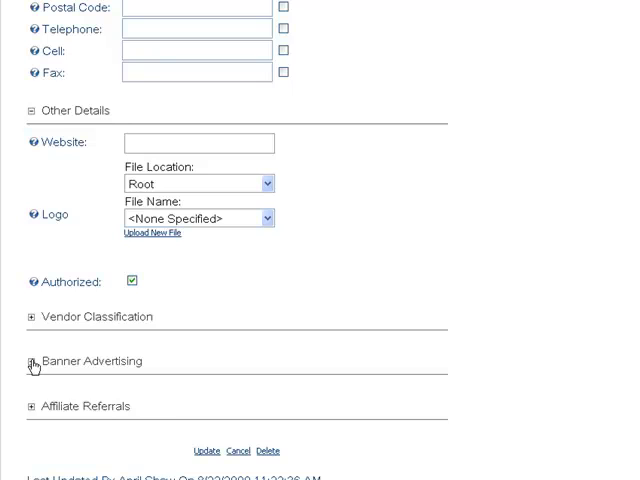
Step: Expand Banner Advertising for the pintail vendor and open the cobblerock banner for editing
left_click(32, 360)
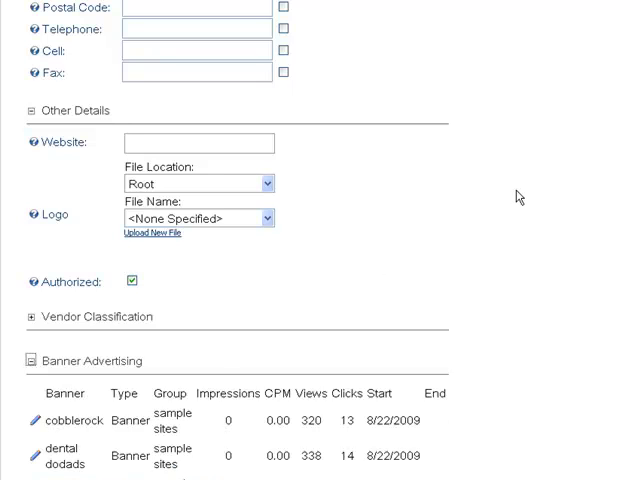
scroll("down", 3)
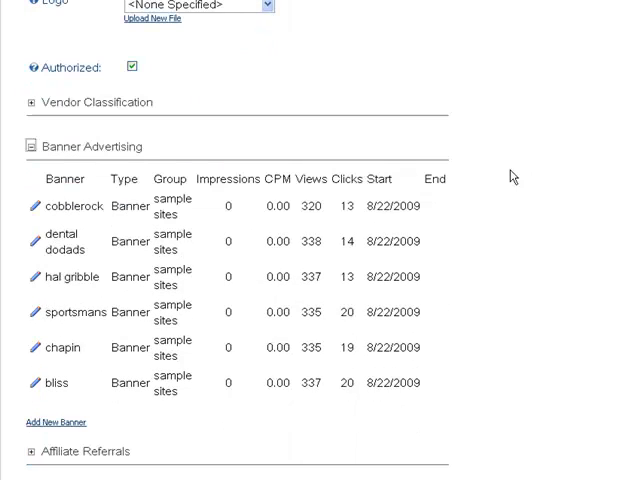
mouse_move(110, 234)
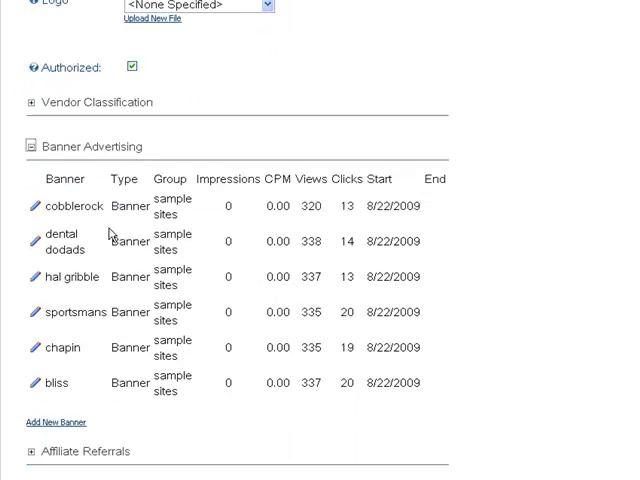
scroll("down", 3)
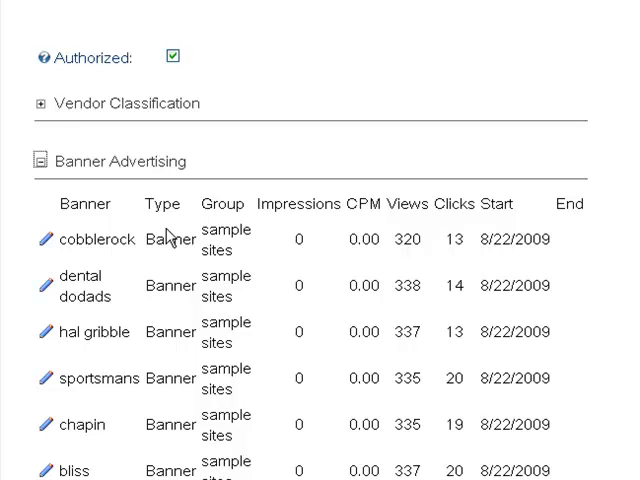
mouse_move(214, 228)
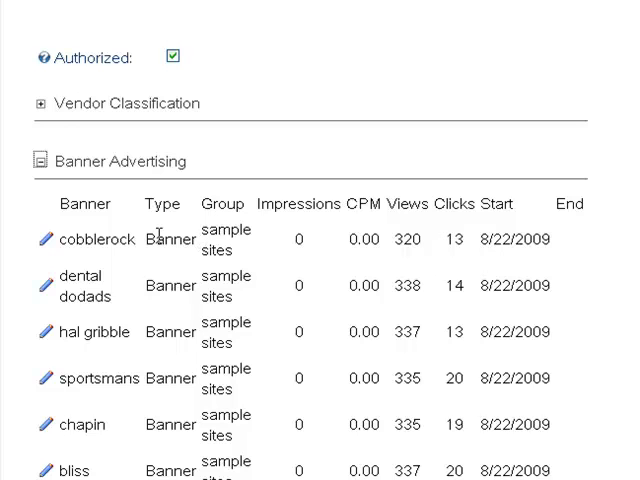
mouse_move(44, 240)
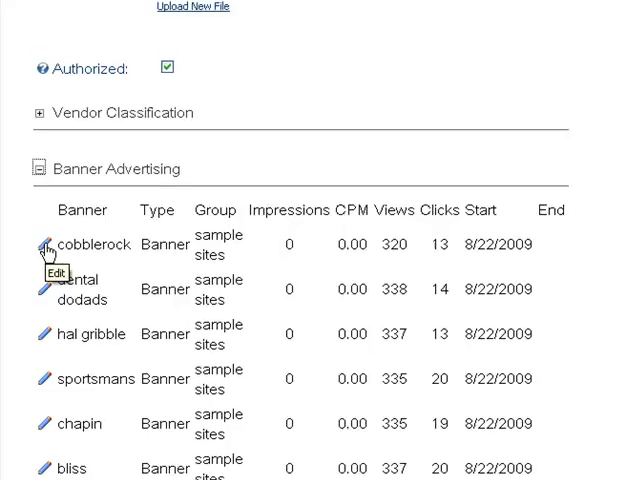
left_click(44, 244)
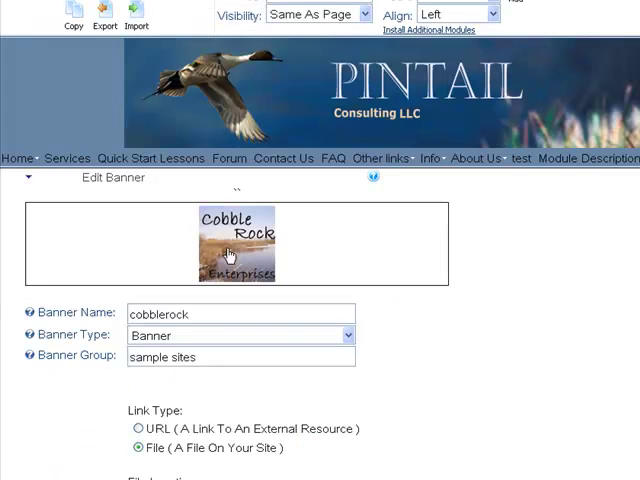
Step: Scroll through the cobblerock banner's image file, width, URL, impressions, start date and criteria
scroll("down", 3)
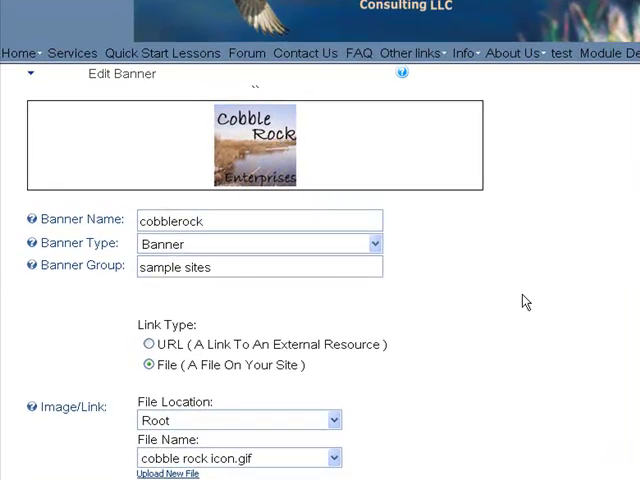
scroll("down", 3)
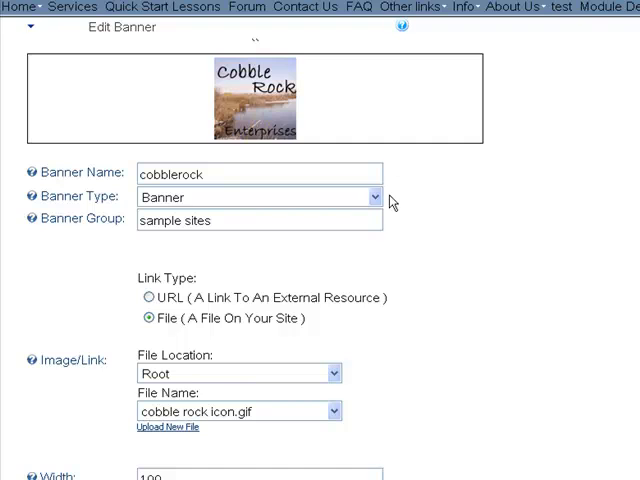
scroll("down", 3)
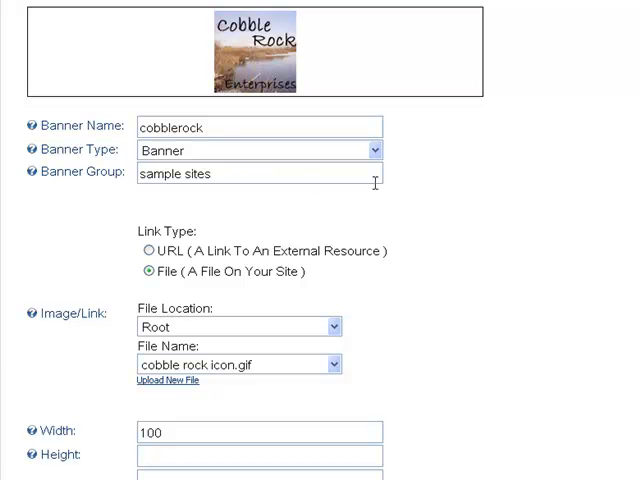
scroll("down", 3)
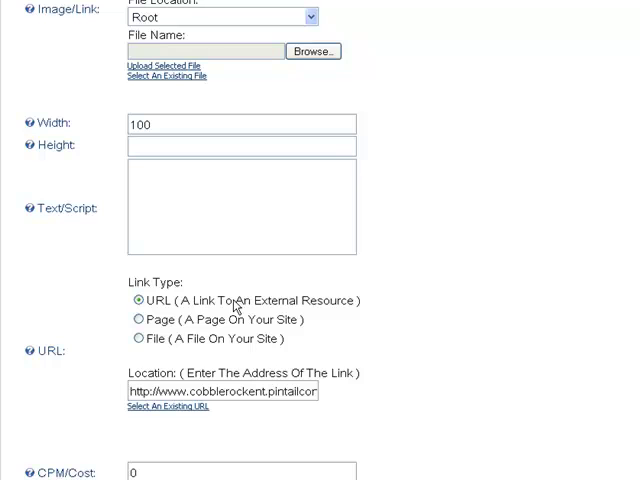
mouse_move(166, 76)
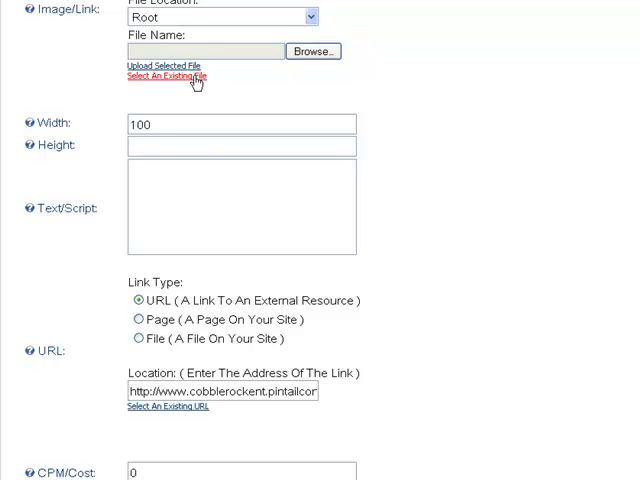
scroll("down", 3)
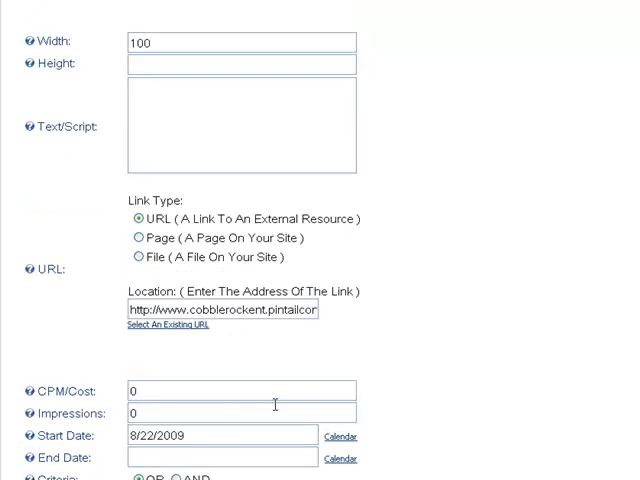
scroll("down", 3)
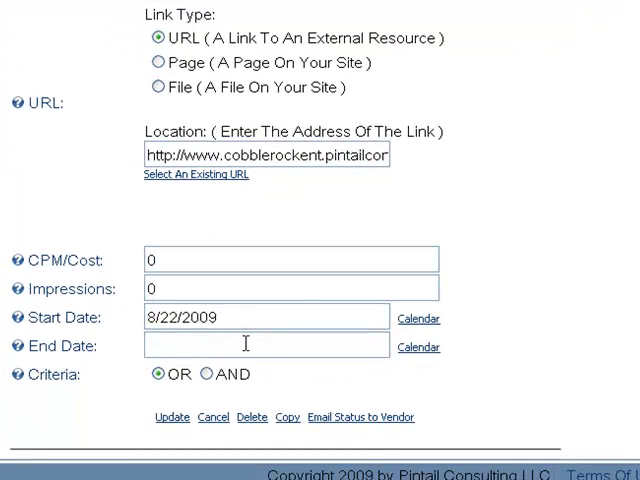
mouse_move(280, 316)
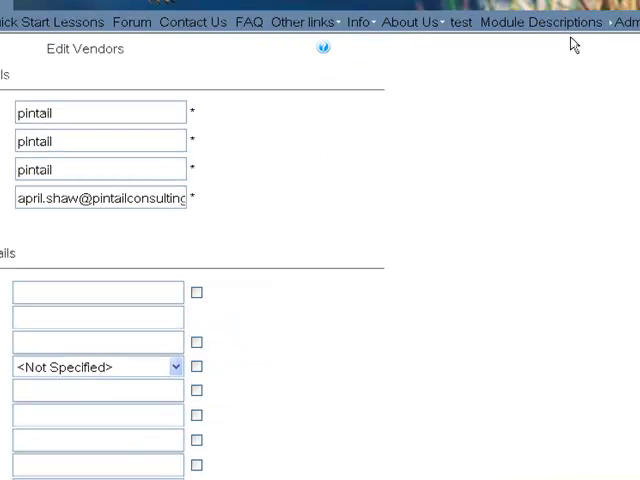
Step: Go to the banner module page under Module Descriptions
left_click(540, 22)
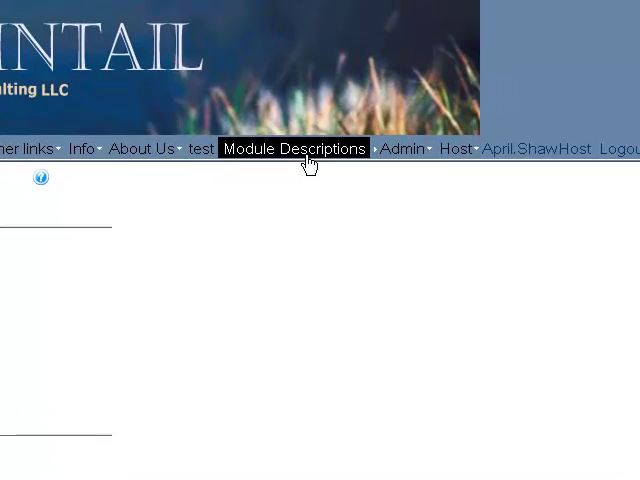
left_click(294, 148)
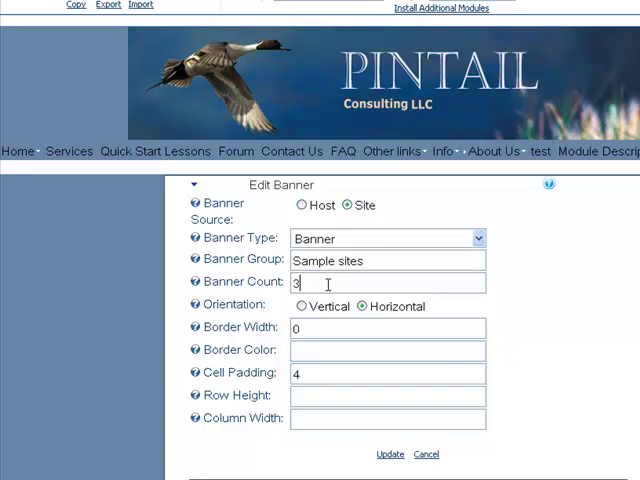
mouse_move(308, 320)
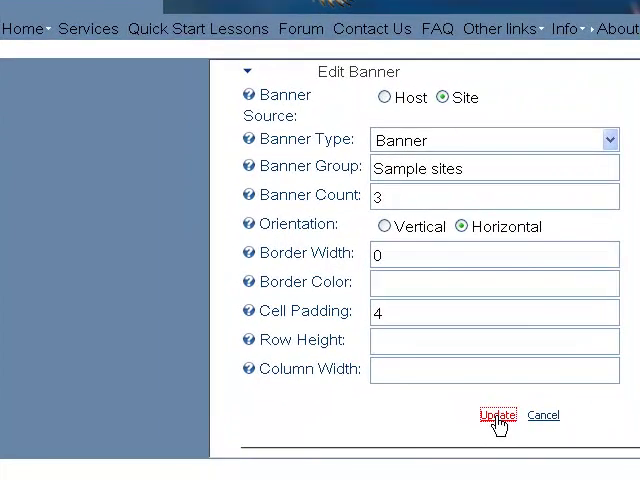
Step: Update the banner module with Site source, Sample sites group, count 3, horizontal, padding 4
left_click(496, 416)
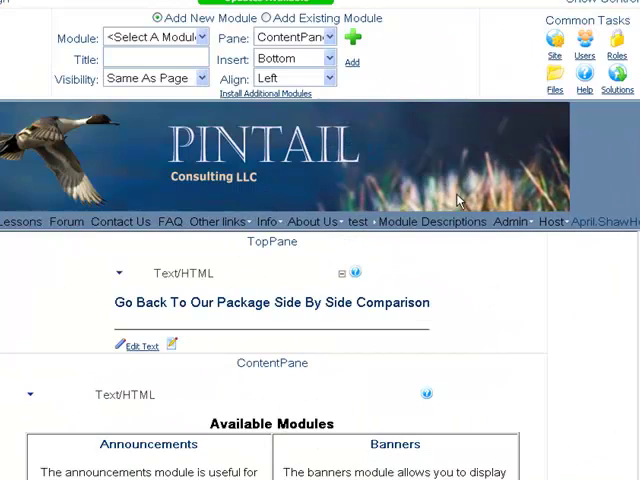
mouse_move(528, 308)
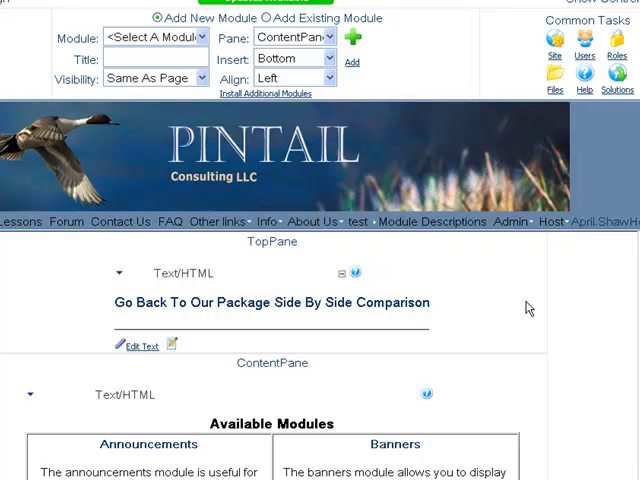